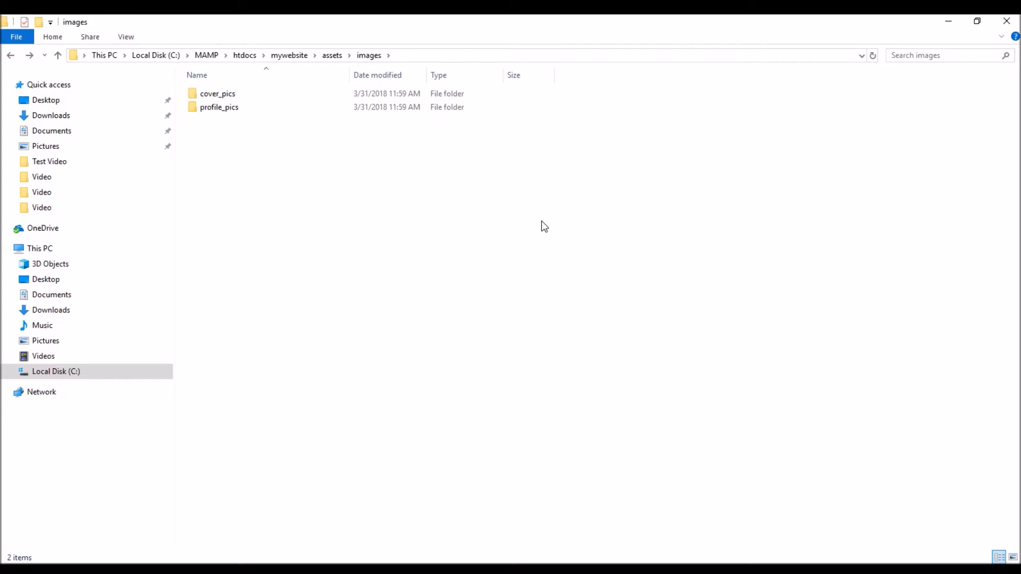
mouse_move(345, 110)
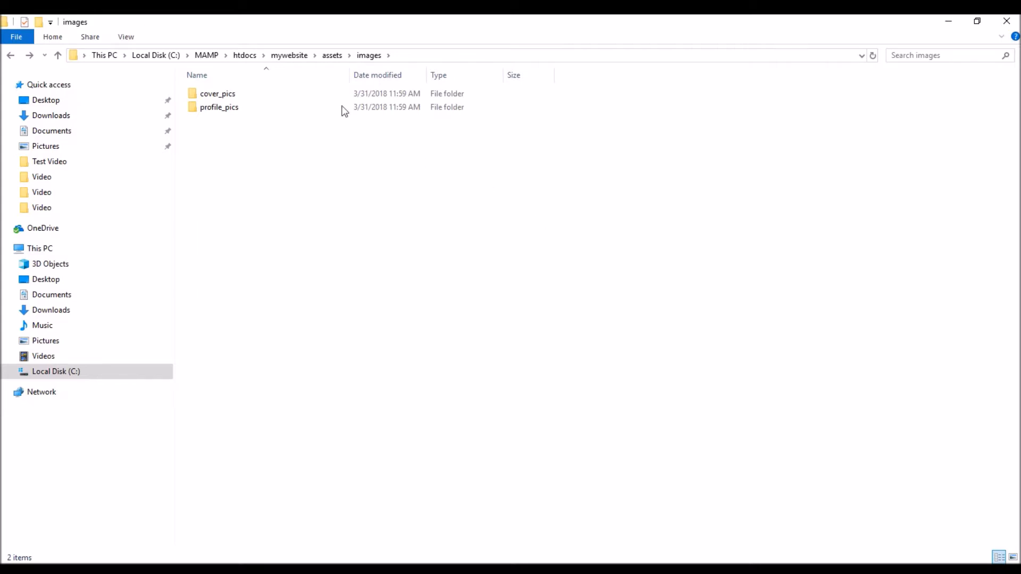
mouse_move(344, 289)
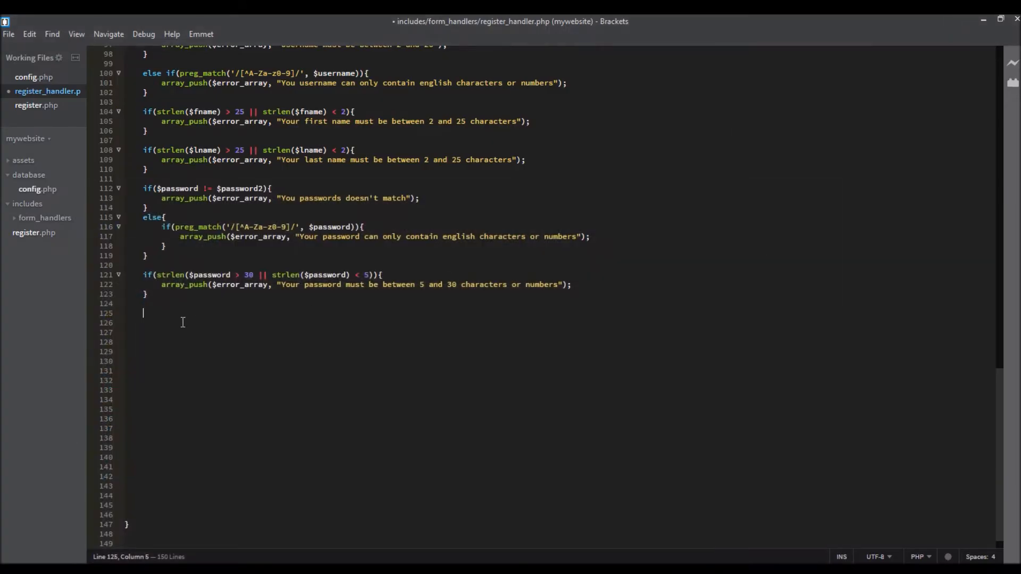
- Begin an if($gender == "Male"){ condition block
text(if()
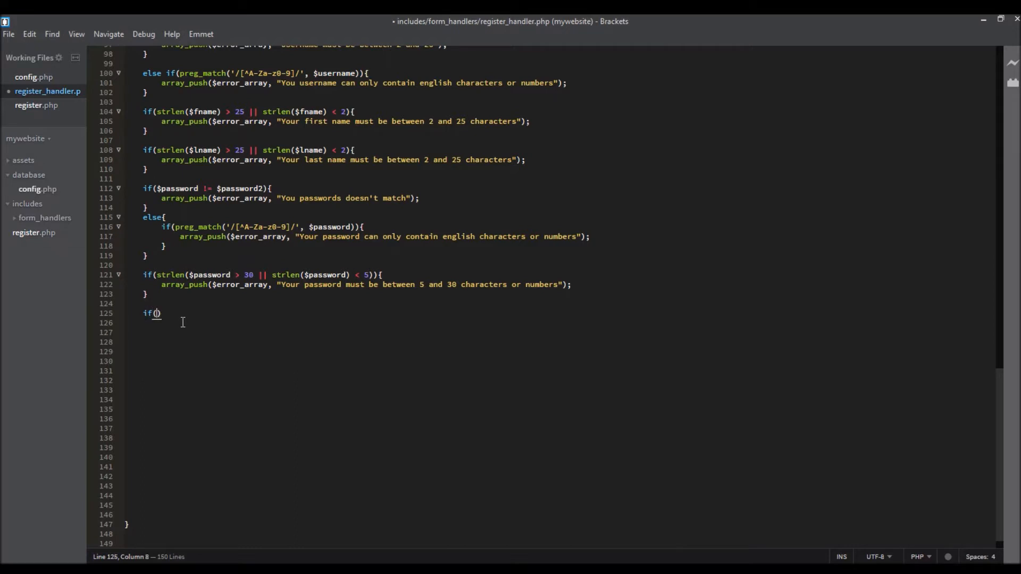
text($gender ==)
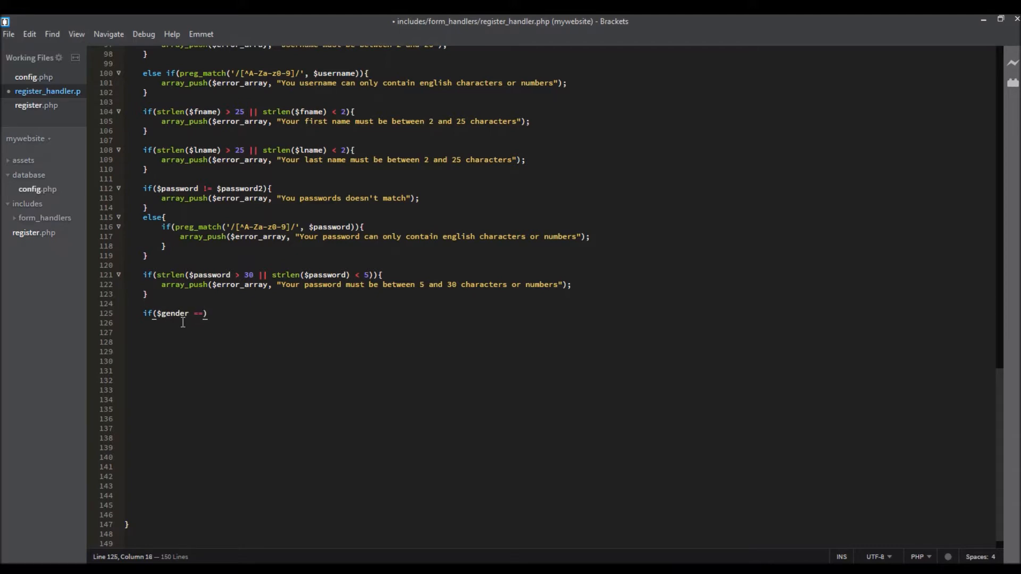
text("M)
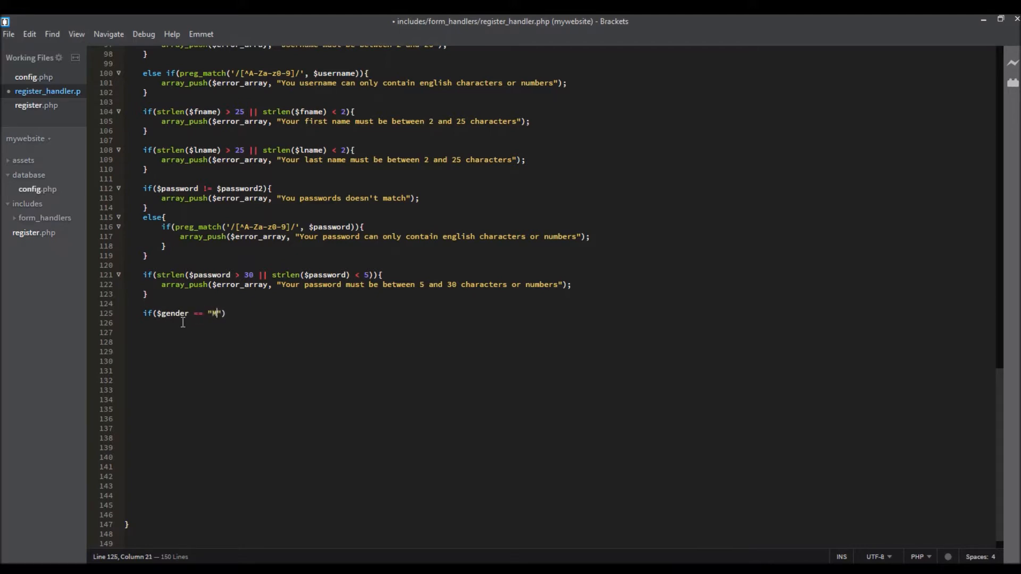
text(ale"){)
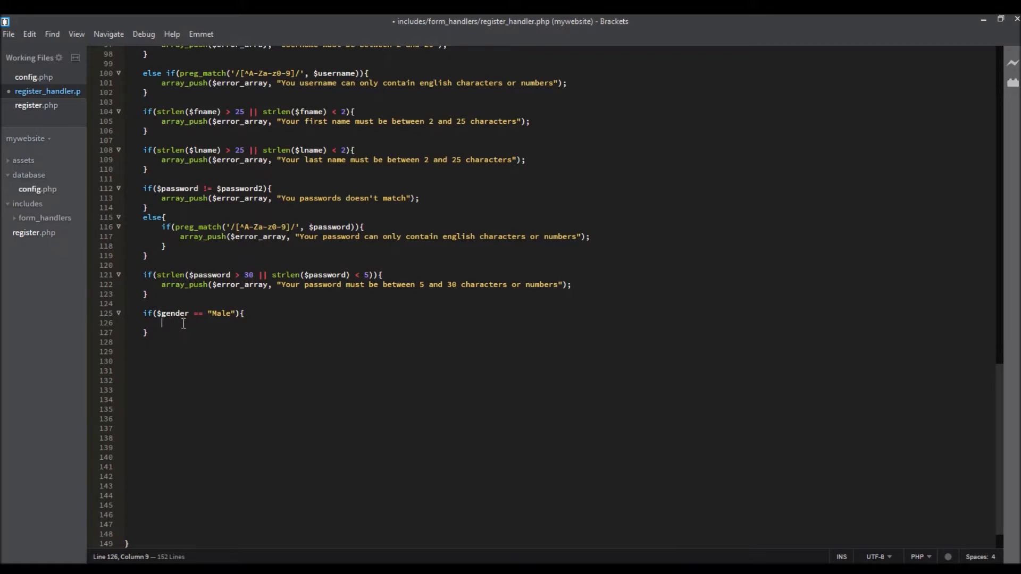
- Inside it assign $profile_pic = "assets/images/profile_pics/defaults/male.png";
text($)
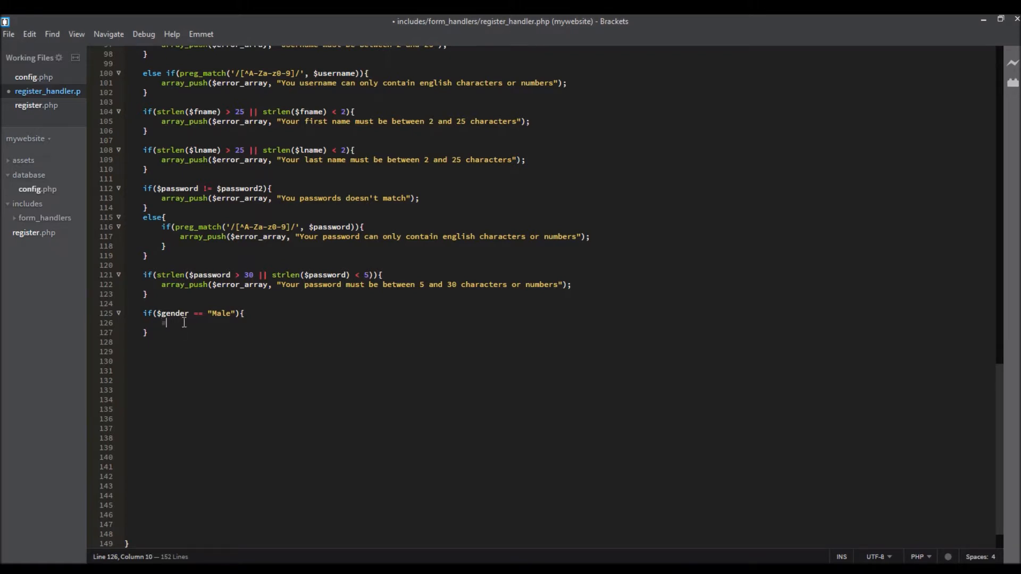
text($profil)
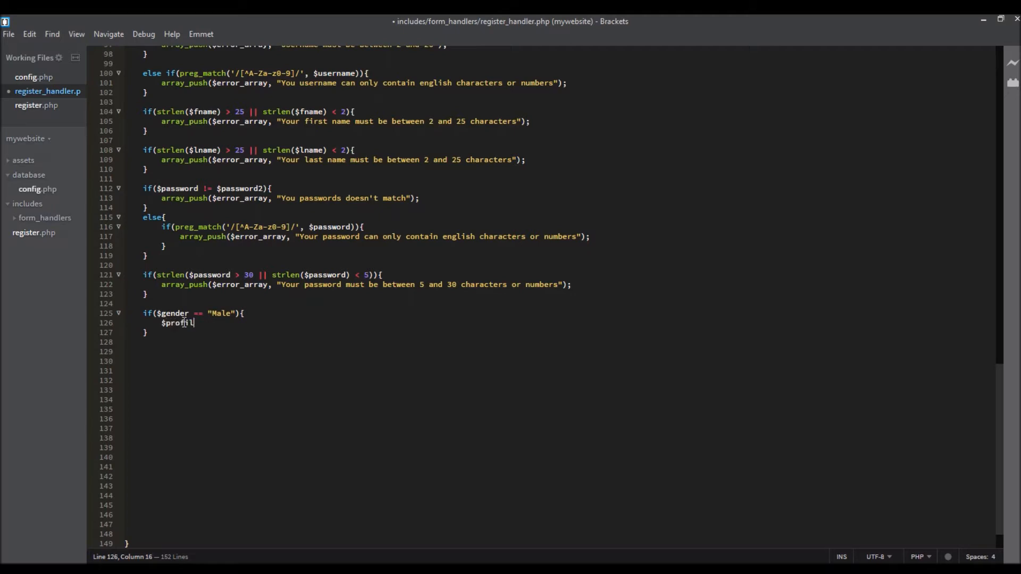
text(e_pic =)
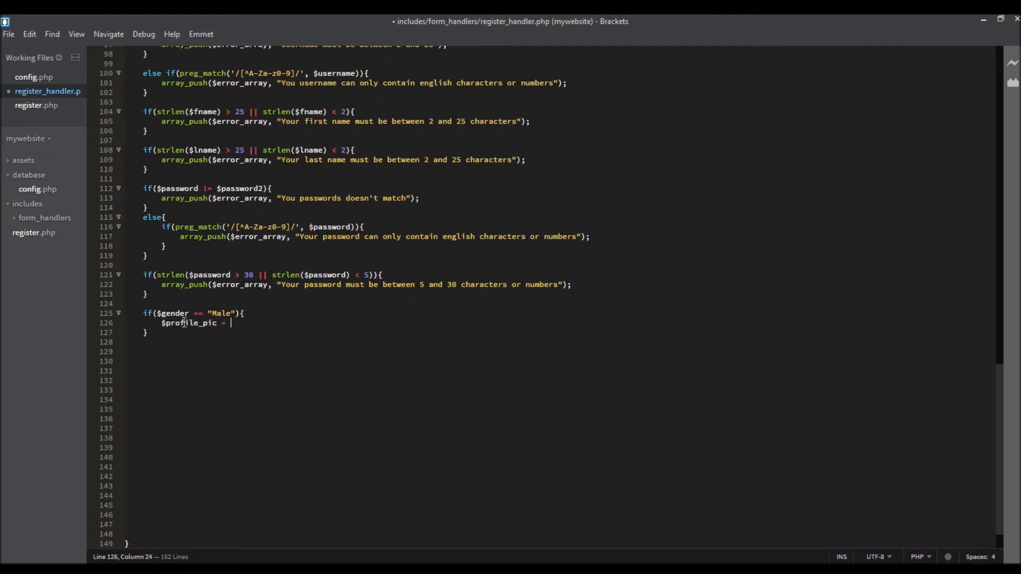
text("a)
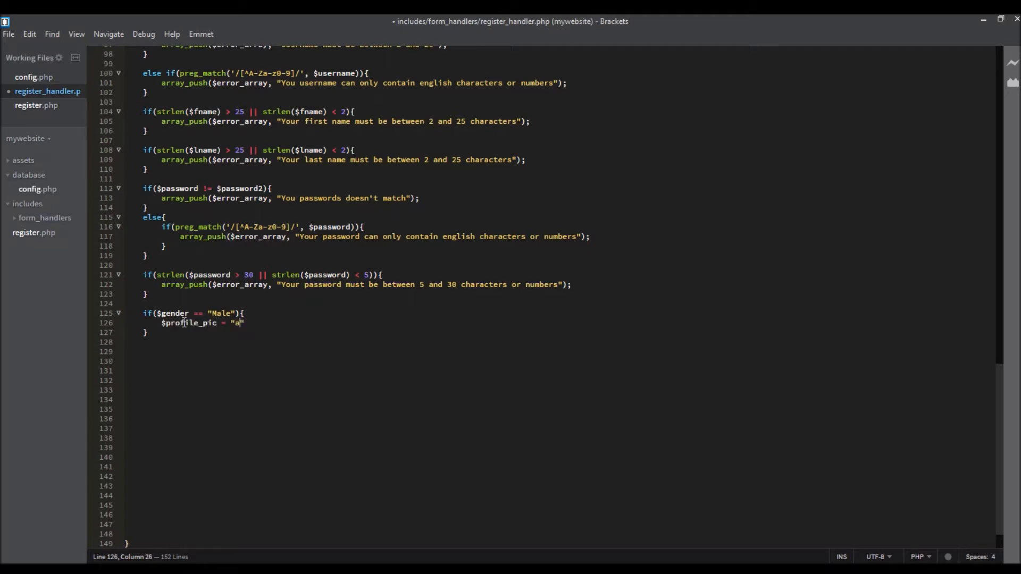
text(ssets/)
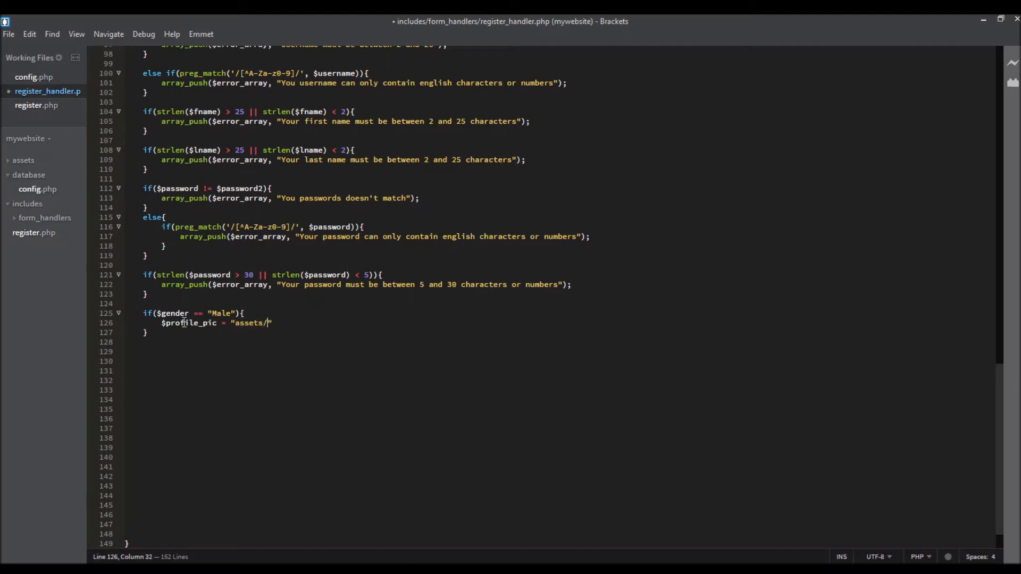
text(images/)
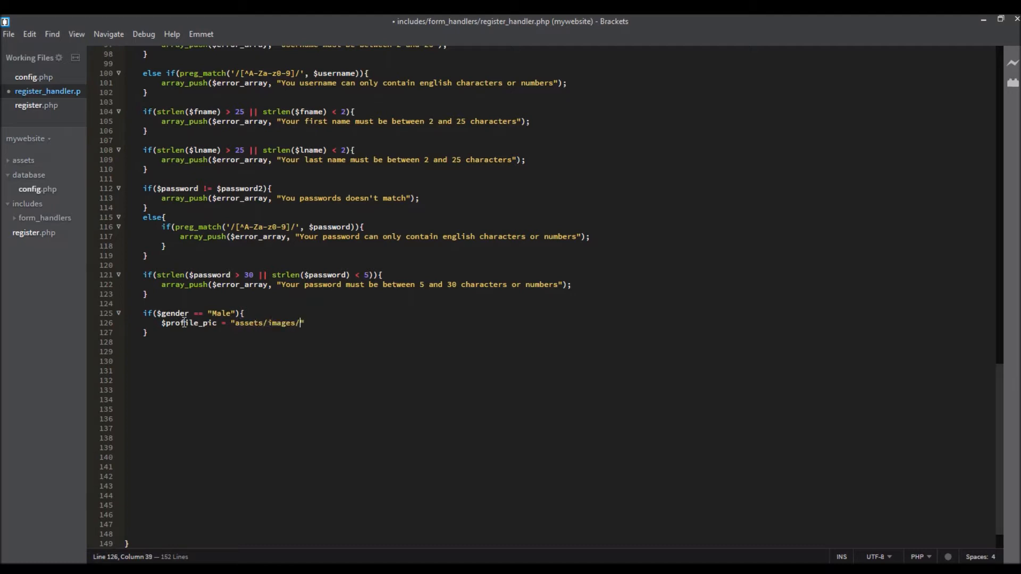
text(profile_pics/defau)
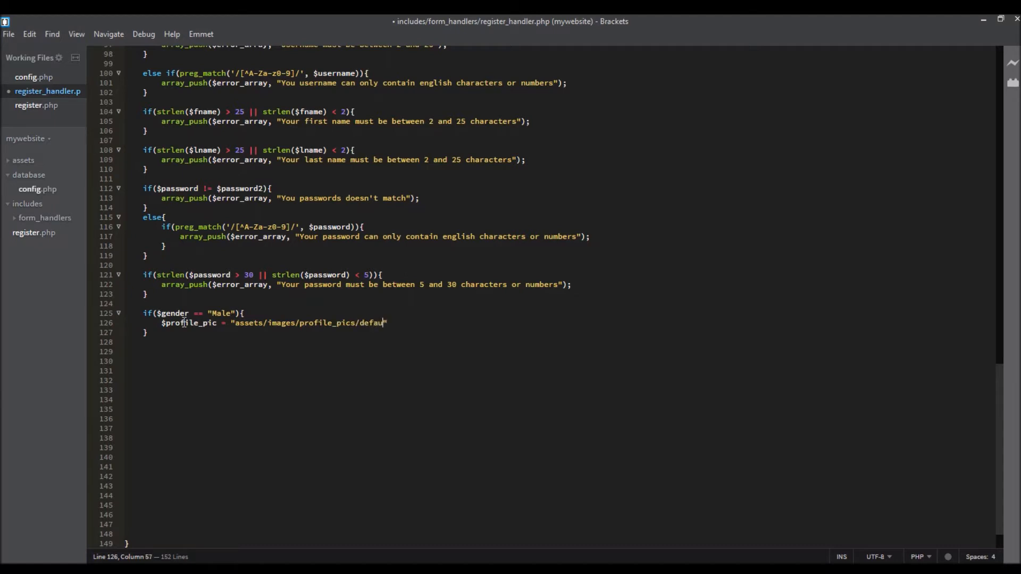
text(lts/)
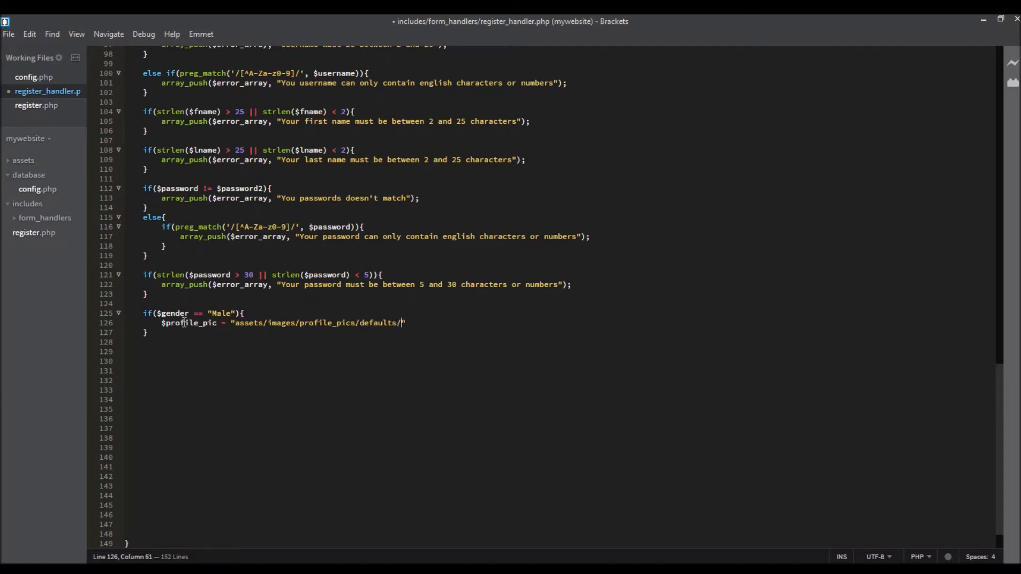
text(male.png)
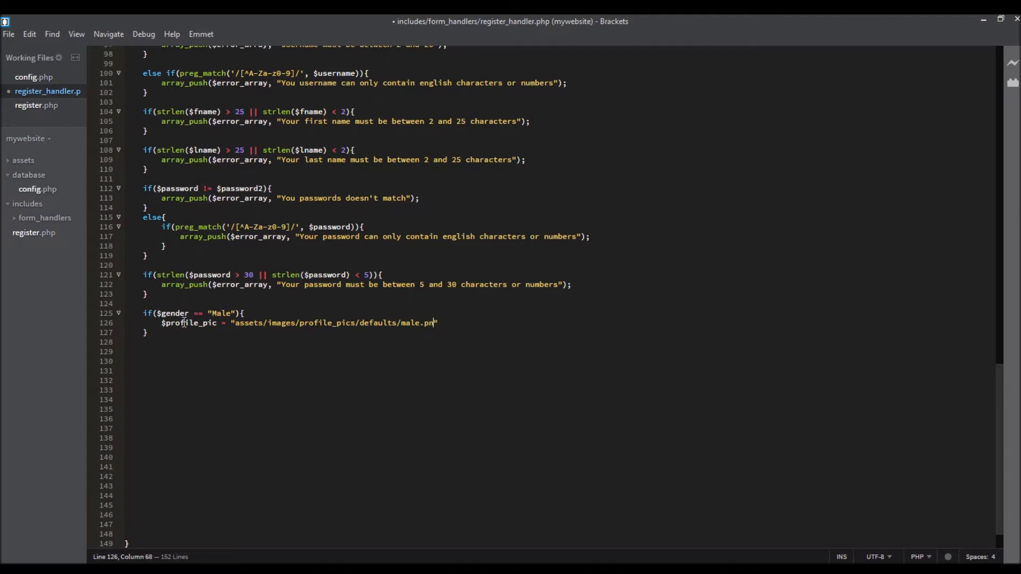
text(g";)
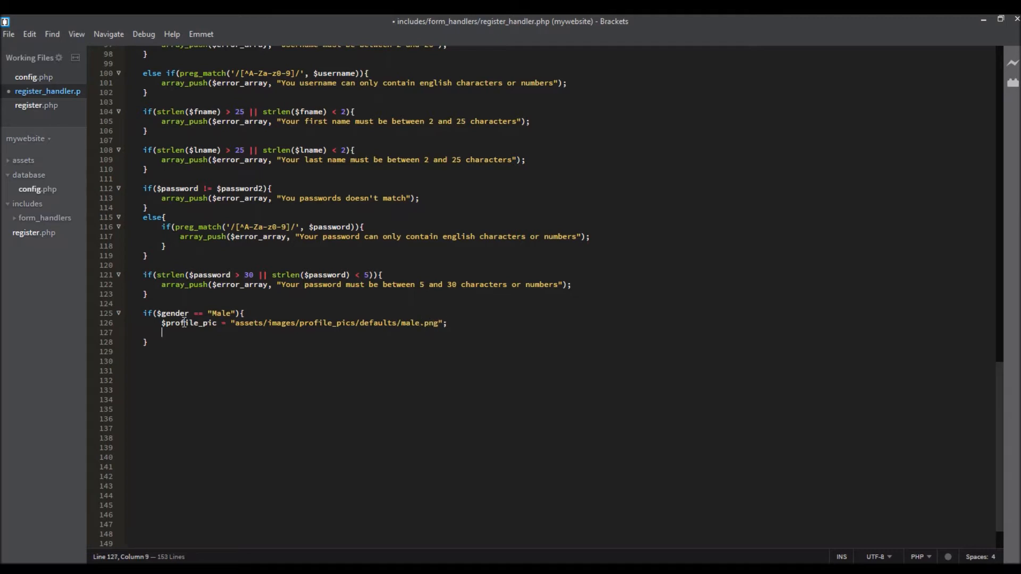
- Add $cover_pic = "assets/images/cover_pics/malcov.jpg"; within the Male block
text($c)
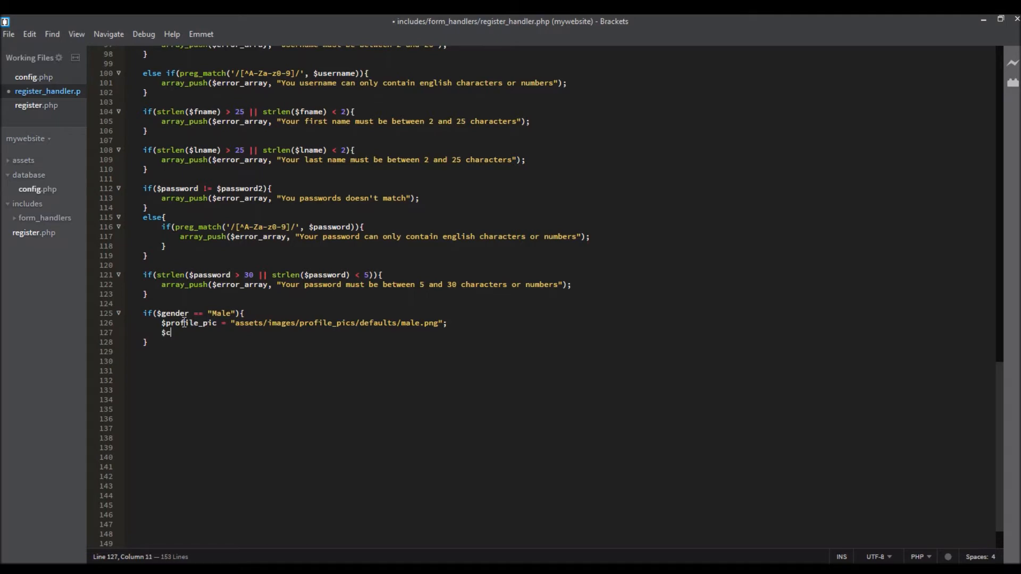
text(over_pic)
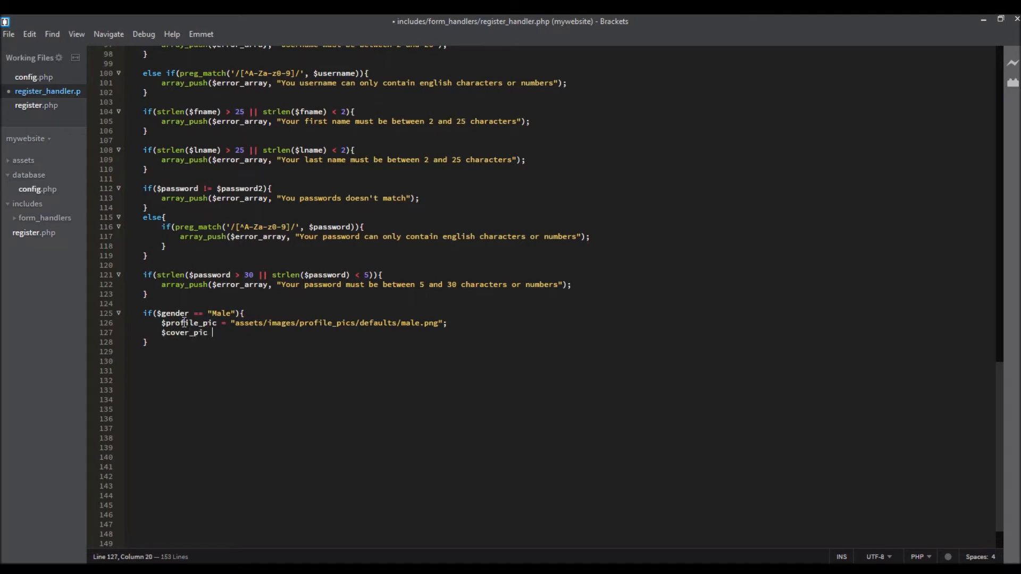
text(=)
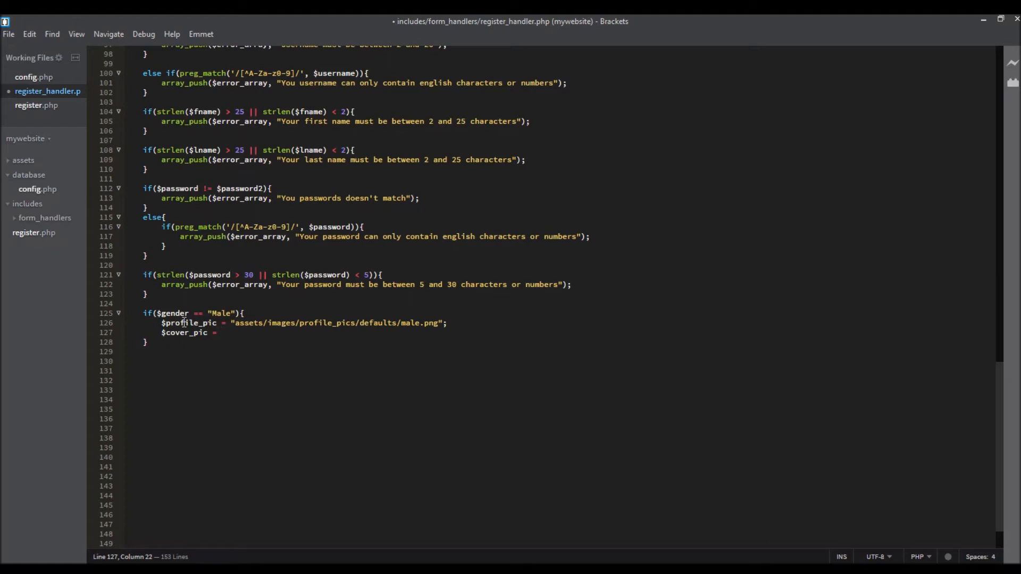
text("asst")
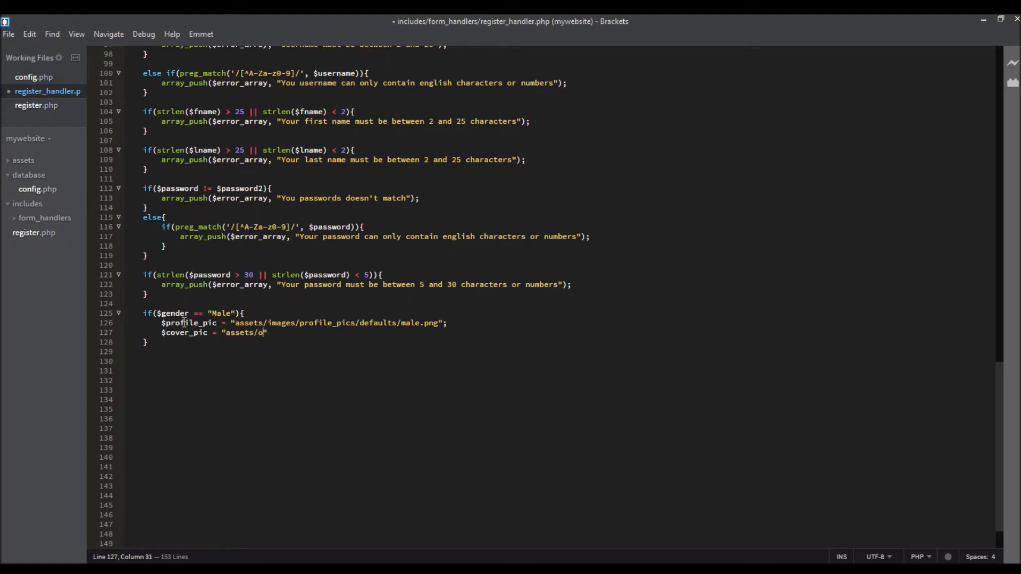
text(mages/cover_pi)
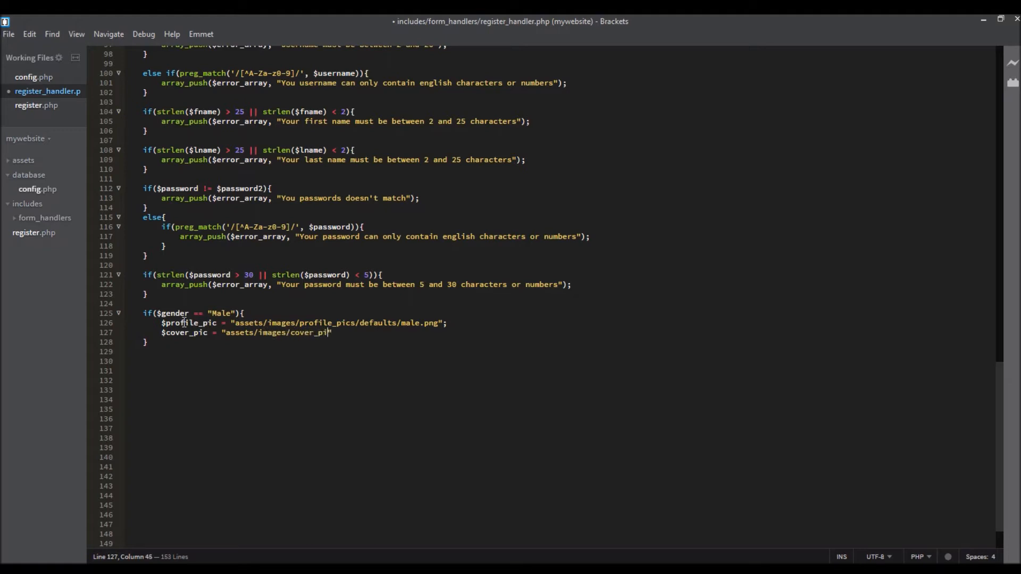
text(cs/malcov.)
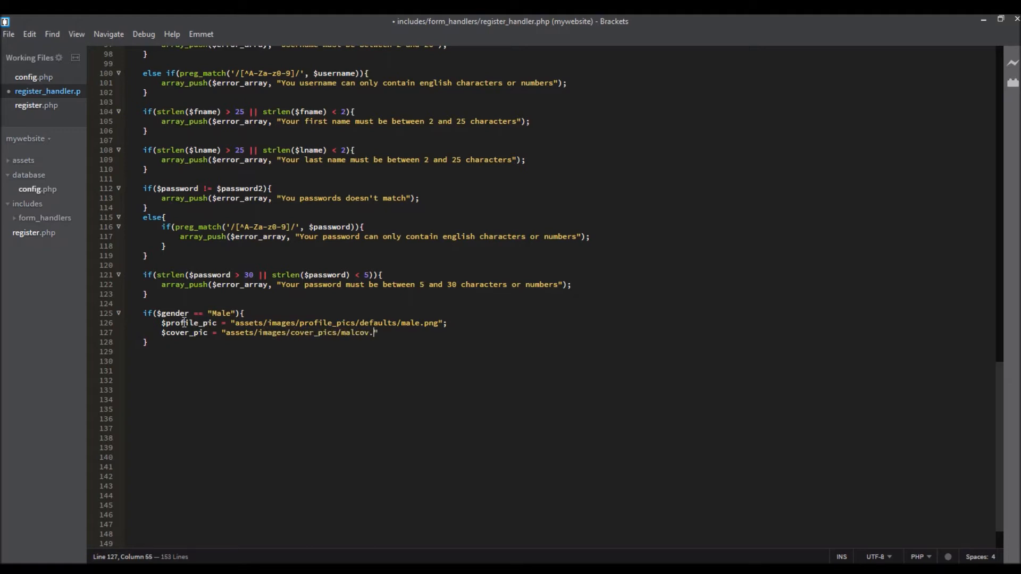
text(jpg)
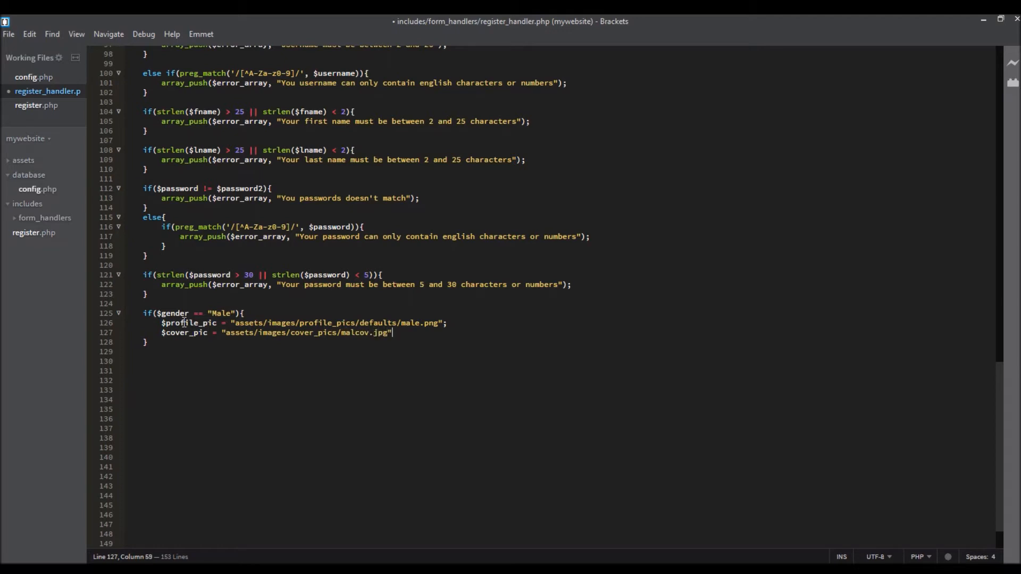
text(;)
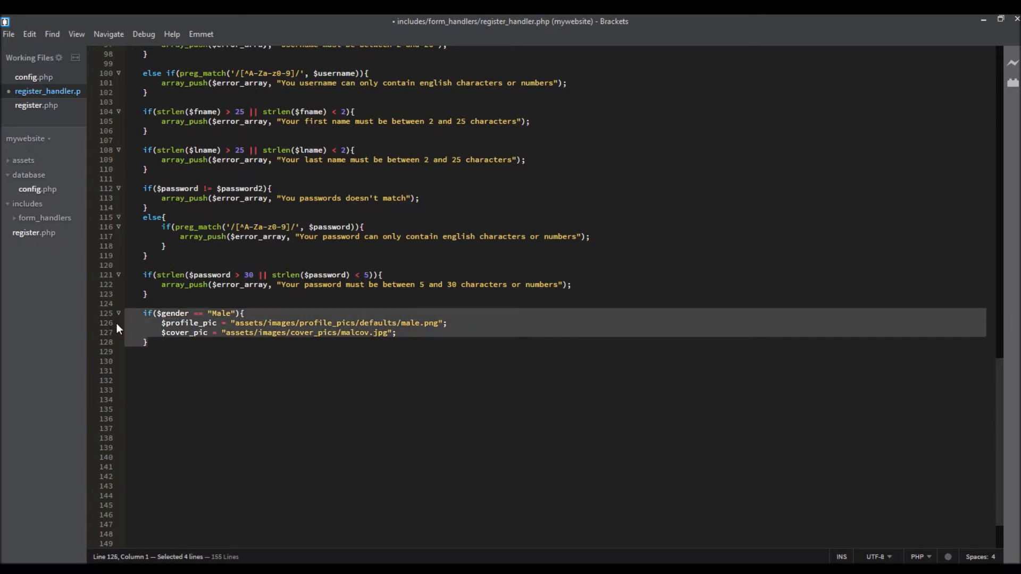
- Duplicate the block for Female, pointing to defaults/female.png and cover_pics/femcov.jpg
key(ctrl+v)
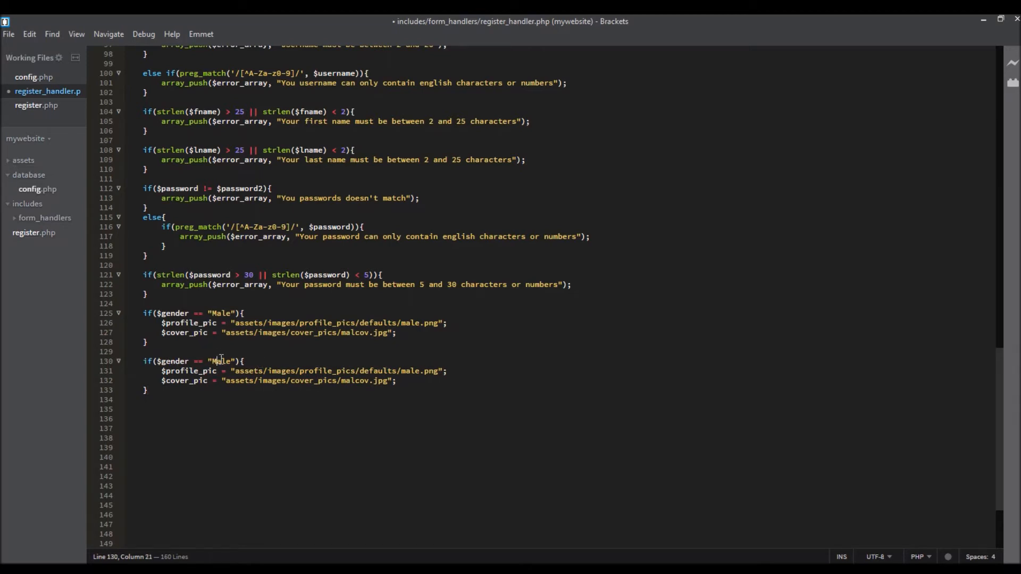
text(Female)
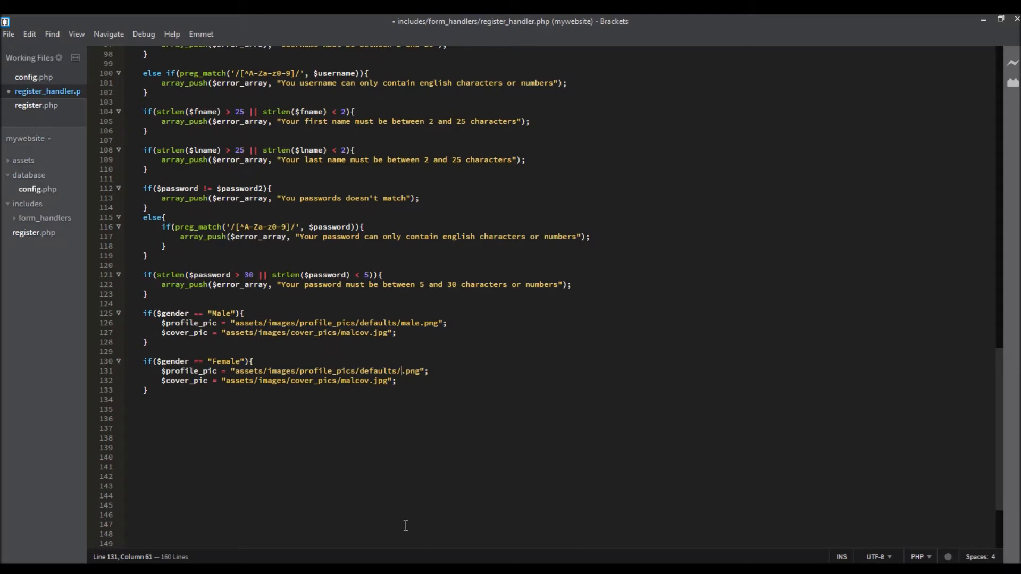
text(f)
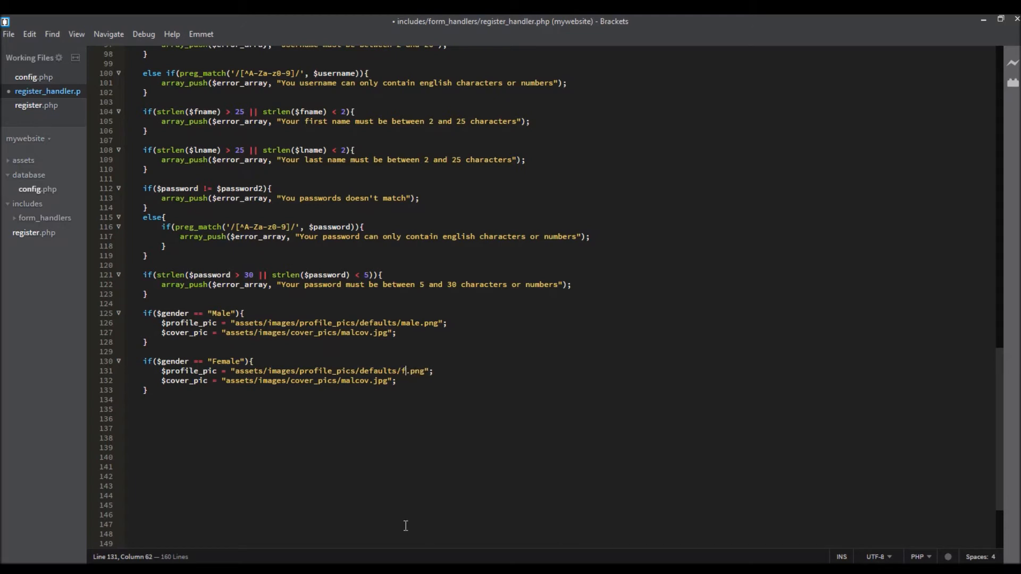
text(emale)
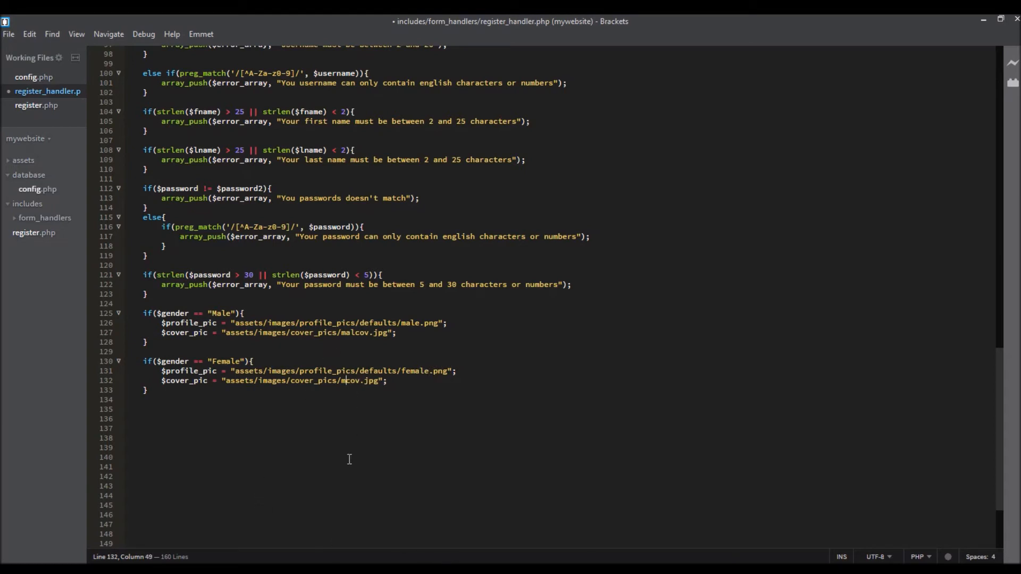
text(fem)
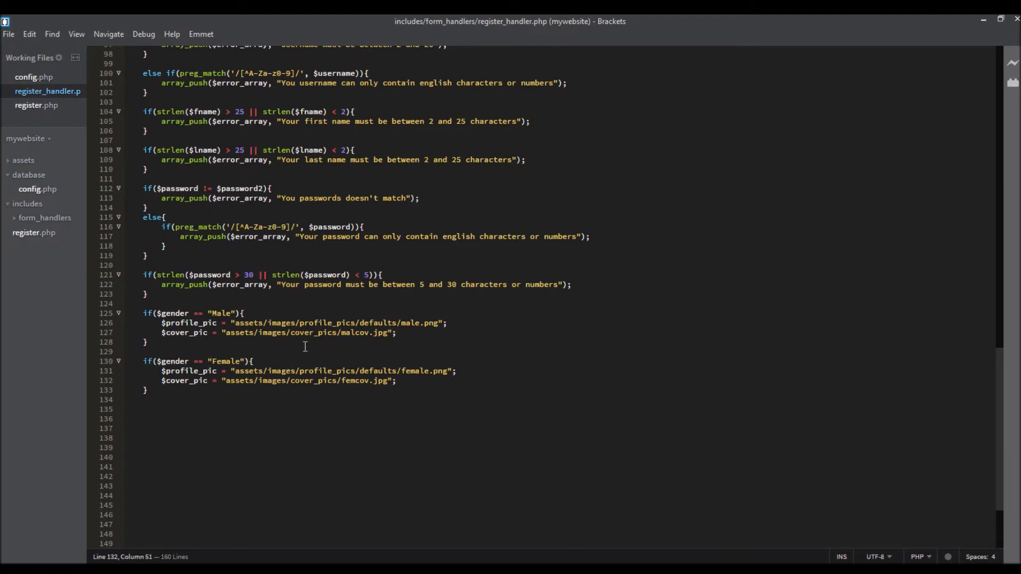
mouse_move(300, 210)
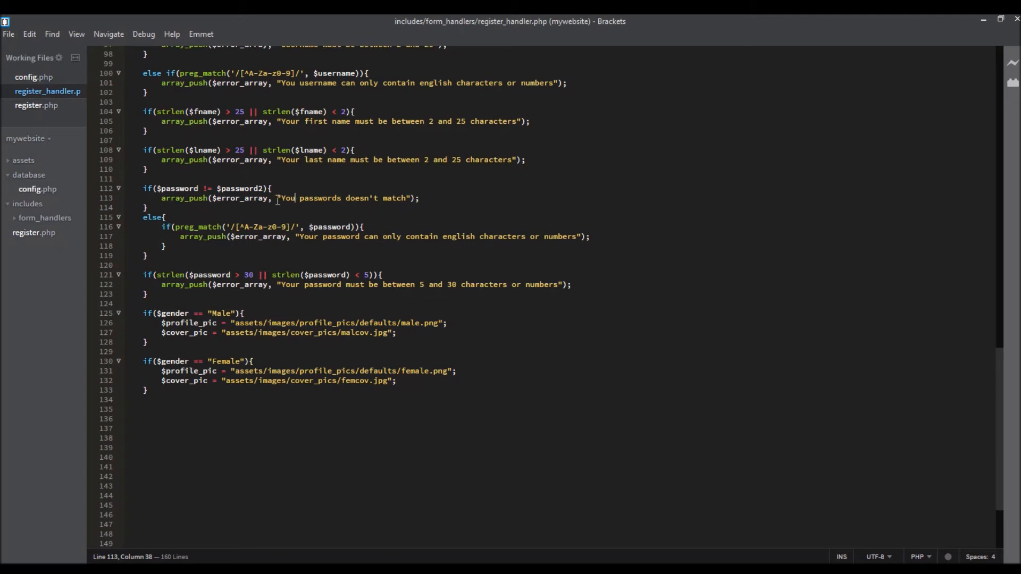
- Fix the message to read "Your passwords doesn't match" by inserting the missing r
text(r)
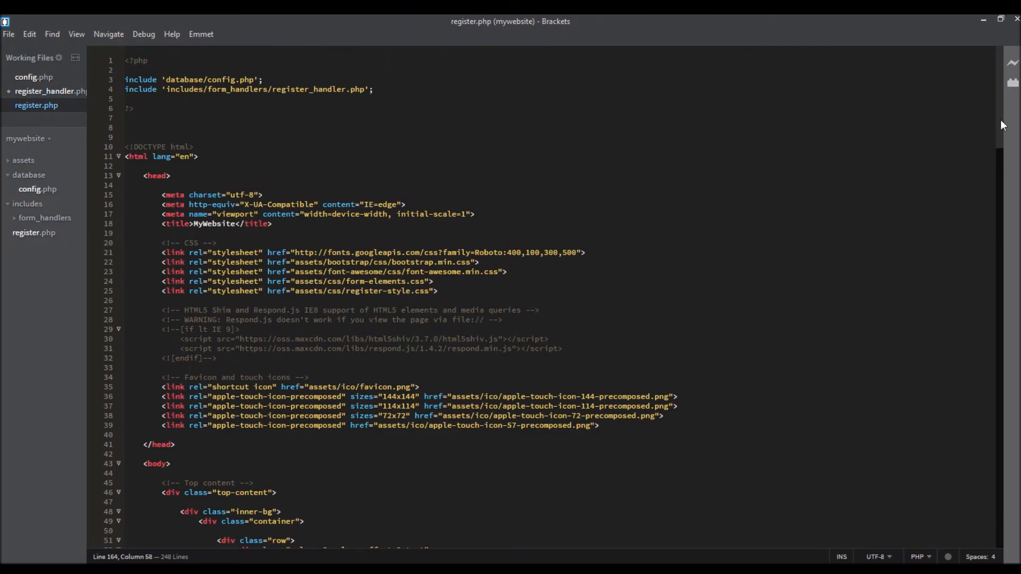
scroll(down, 3)
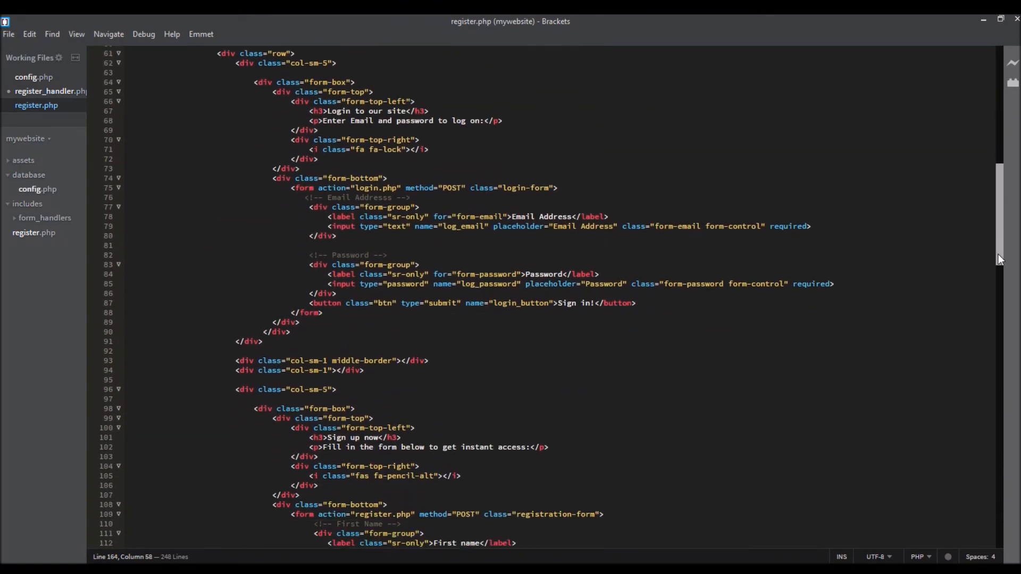
scroll(down, 3)
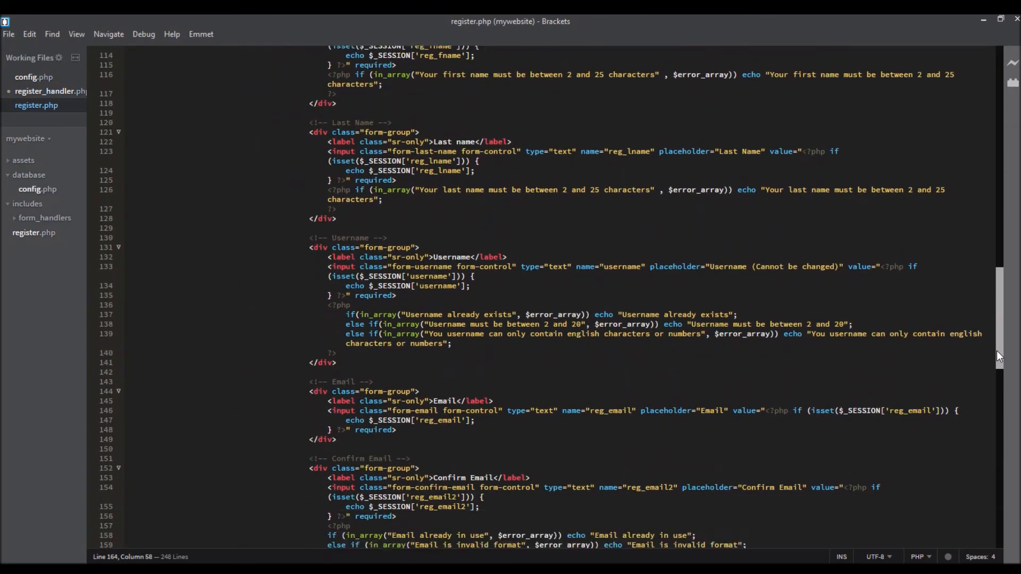
scroll(down, 3)
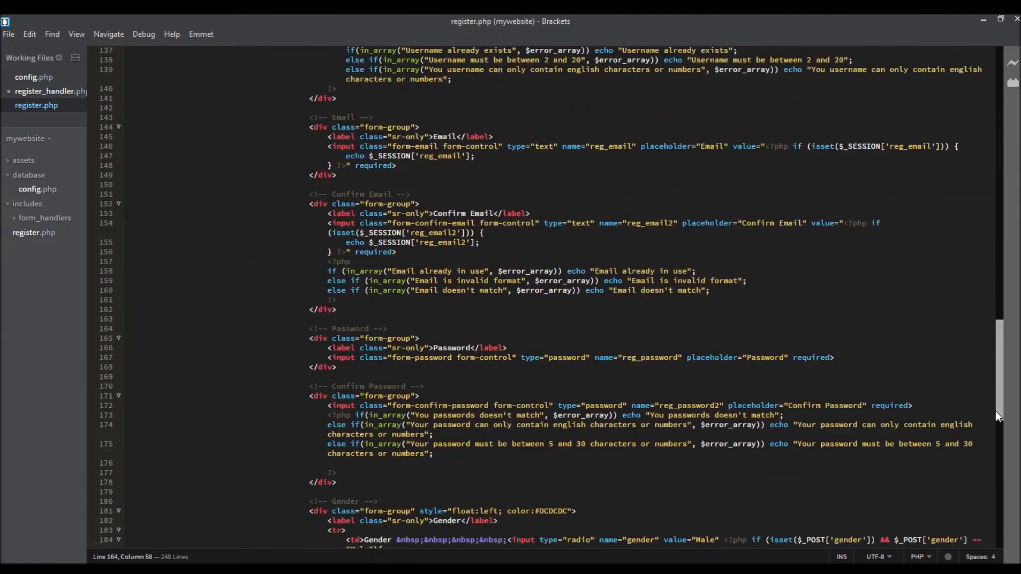
scroll(down, 3)
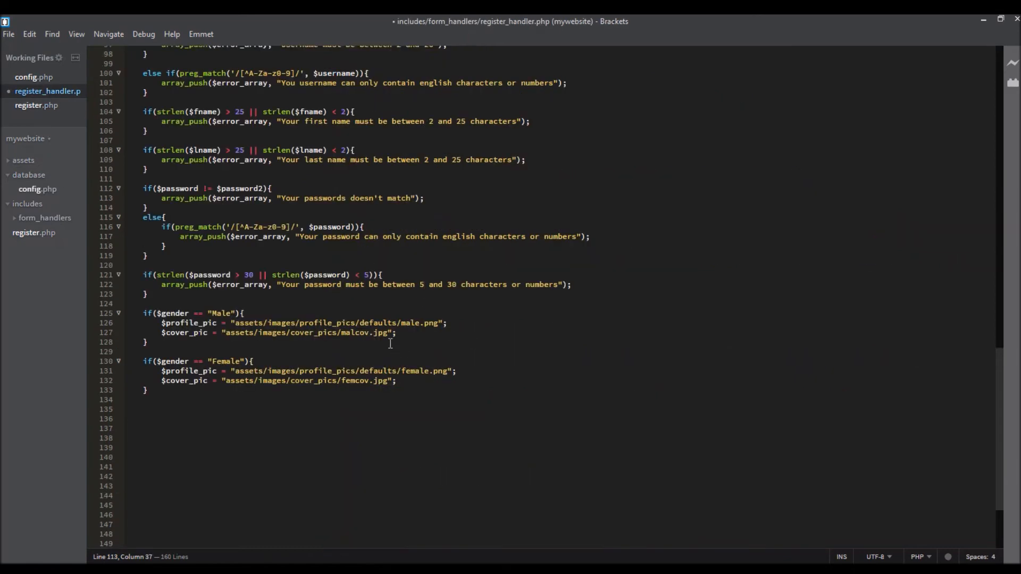
- Write the if(empty($error_array)){ opening line above the gender checks
key(Enter)
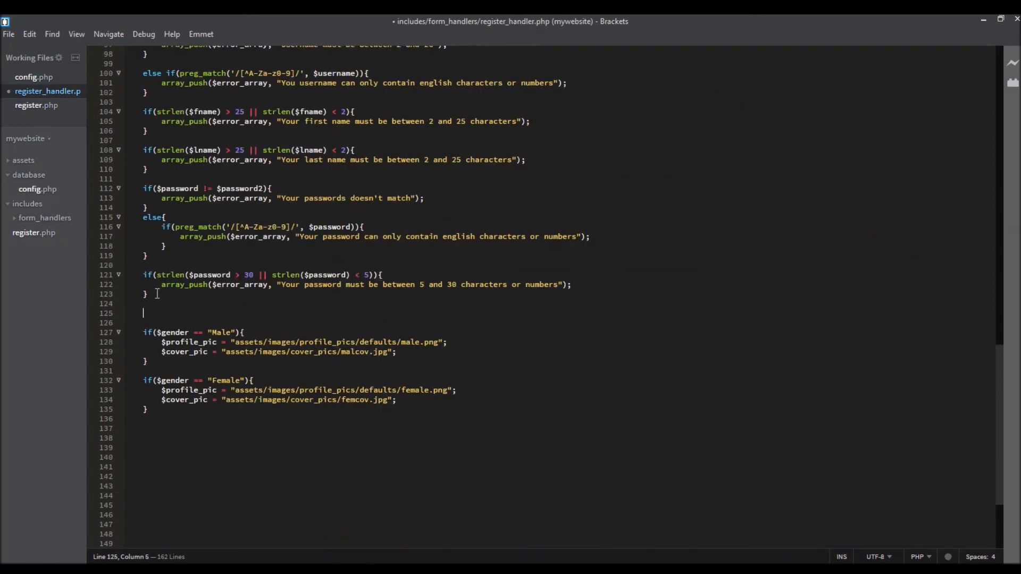
text(id)
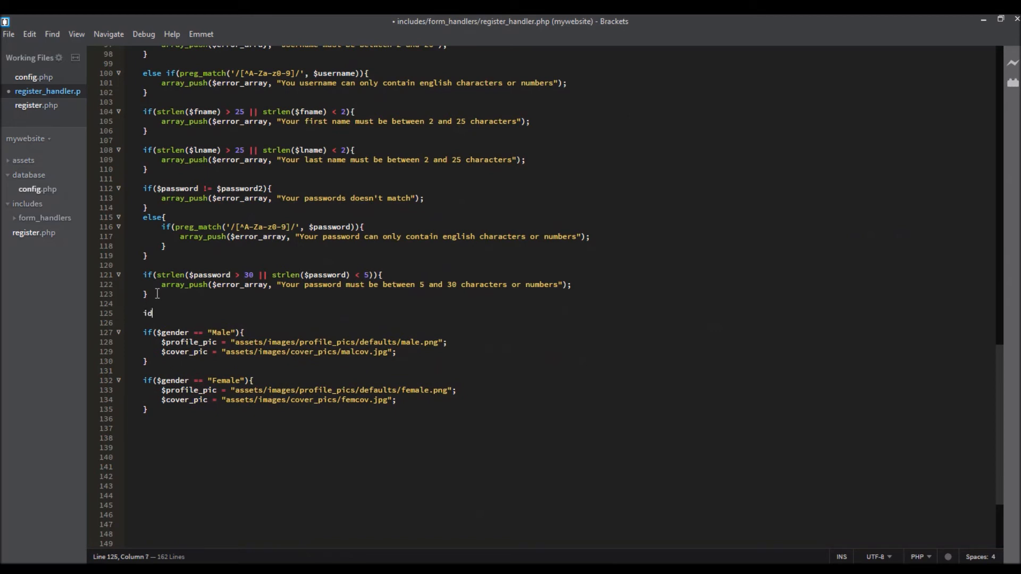
text((e)
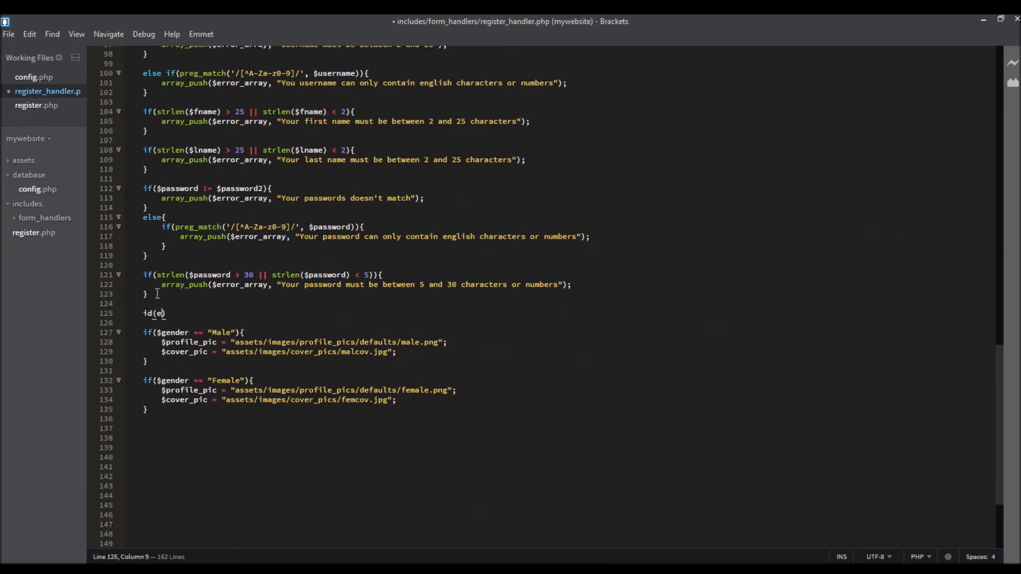
text(mp)
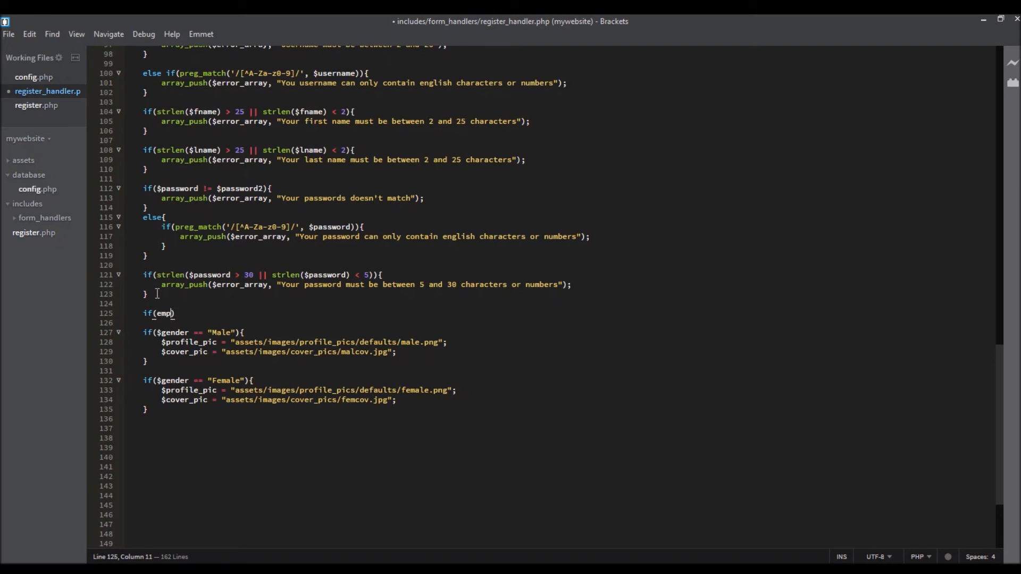
text(ty(E)
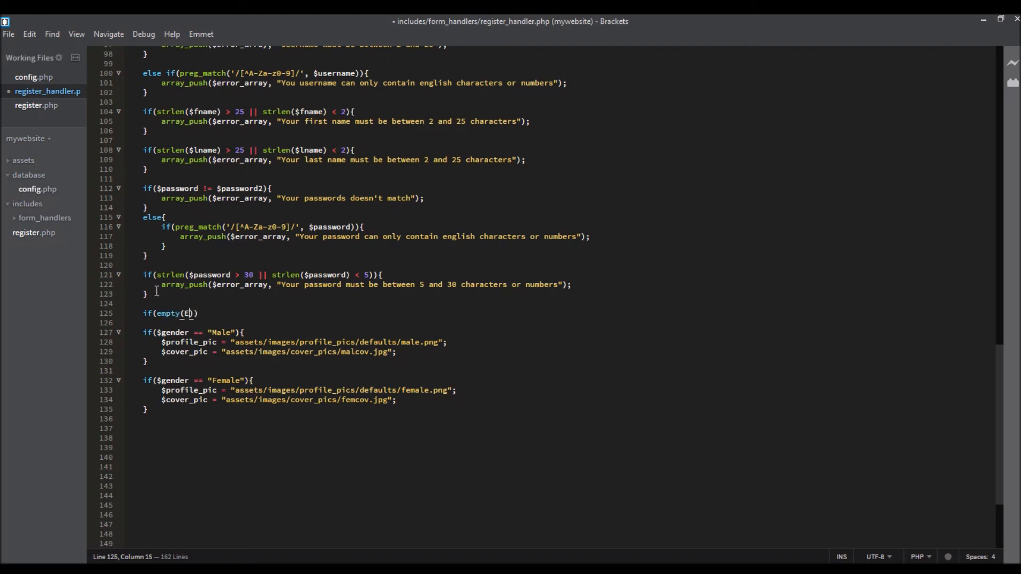
text($eror)
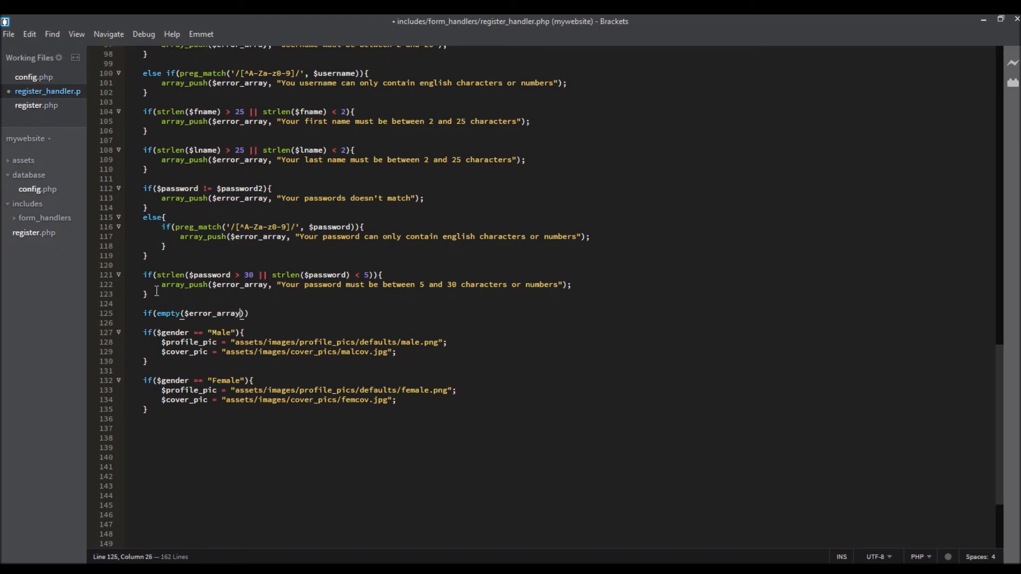
text(){)
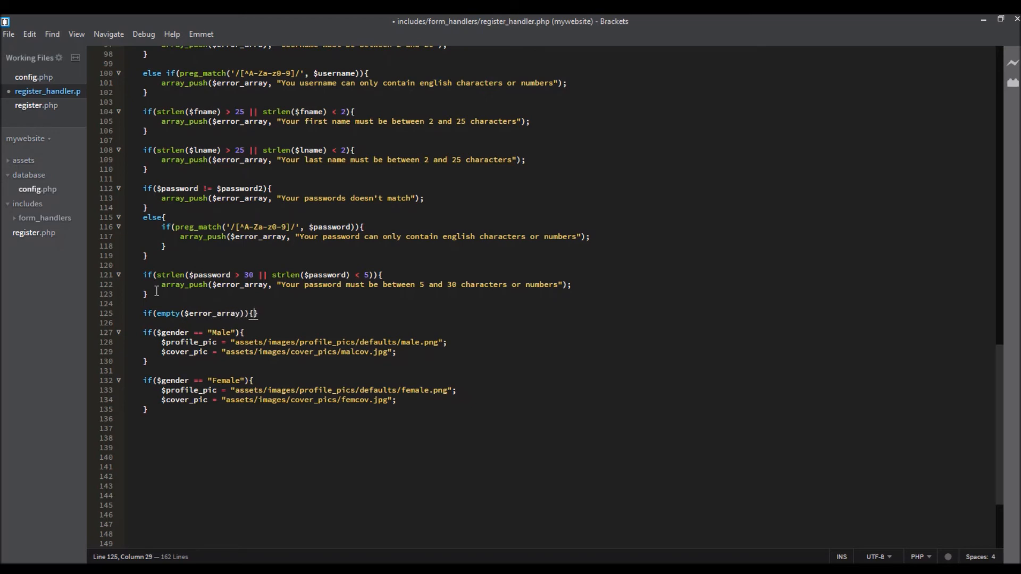
key(Enter)
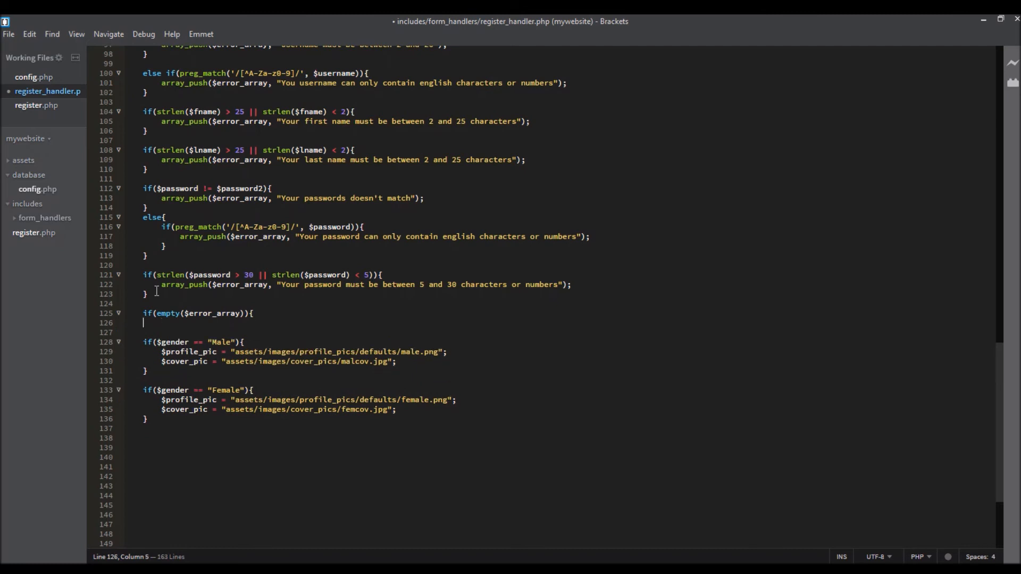
- Add $password = md5($password); inside the empty-errors block
text($)
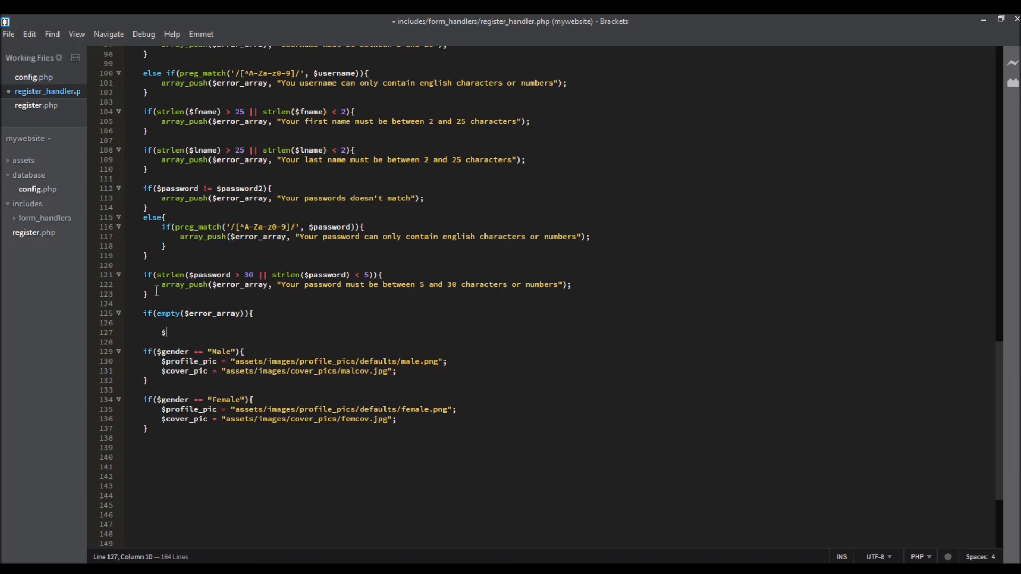
text(passwo)
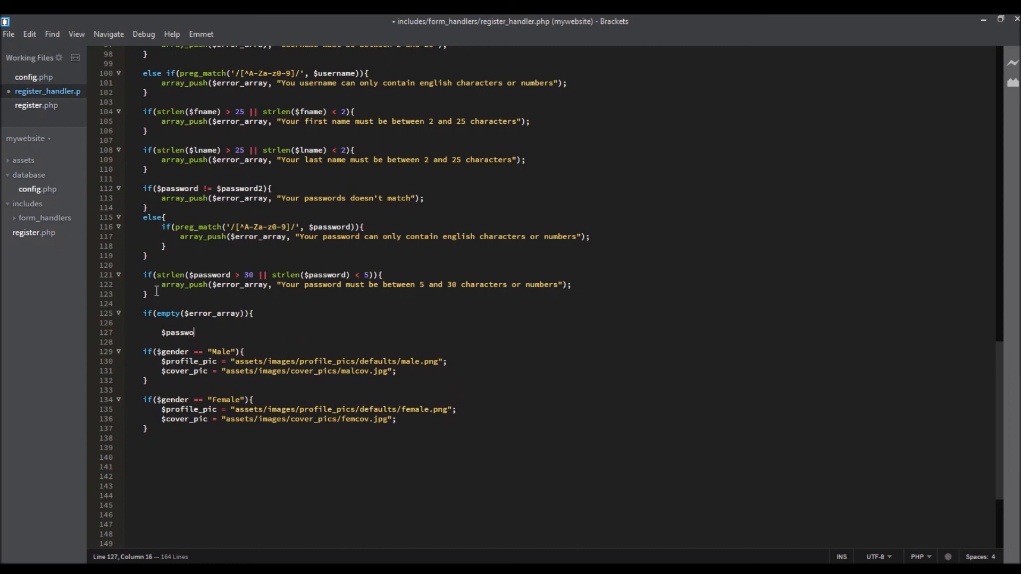
text(rd = m)
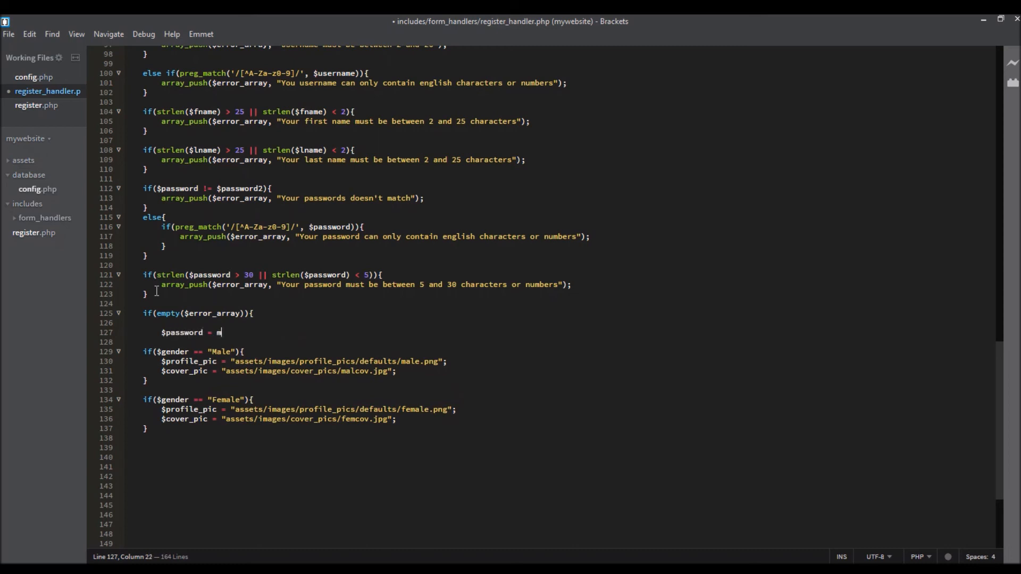
text(d5)
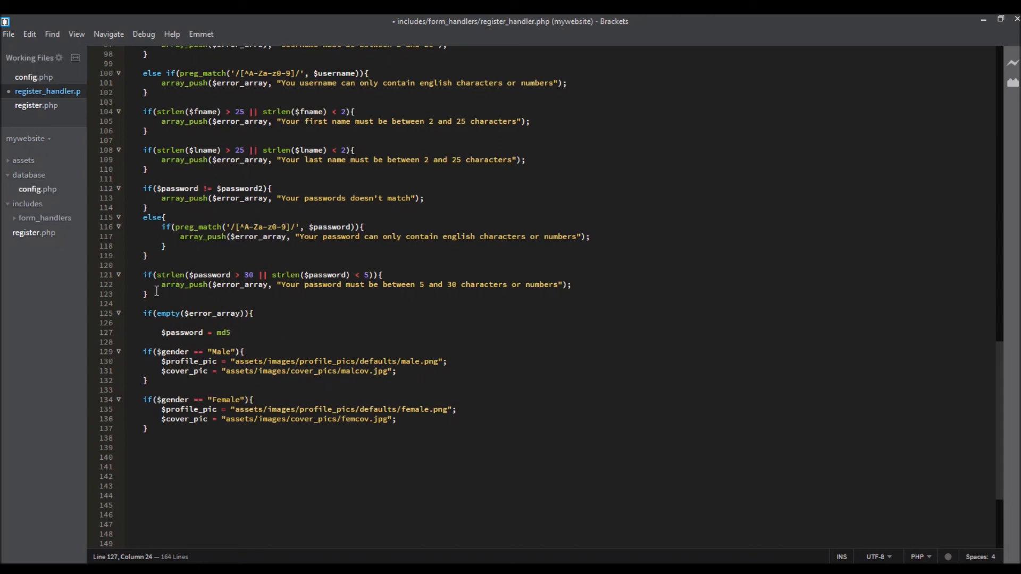
text(($)
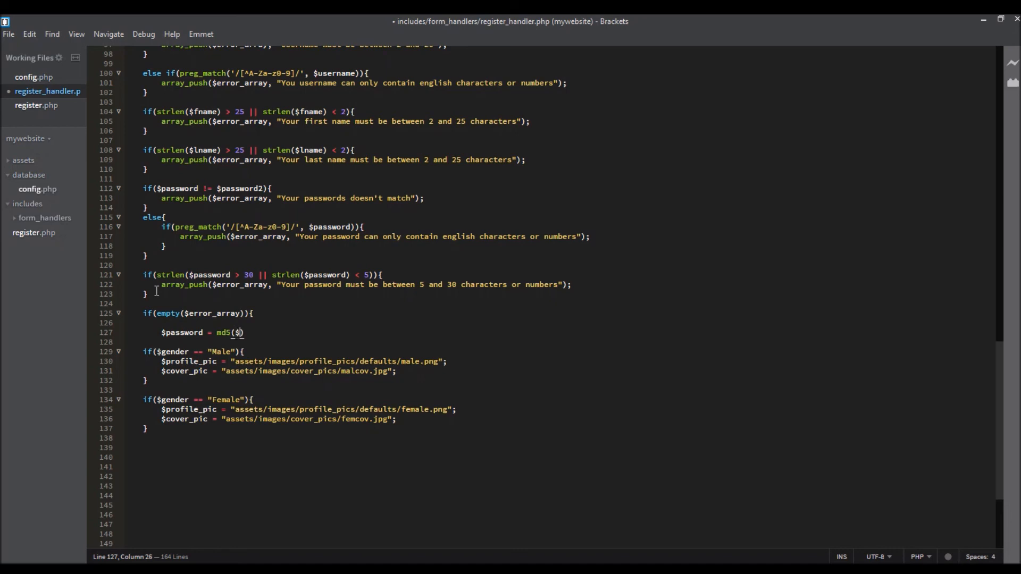
text(password);)
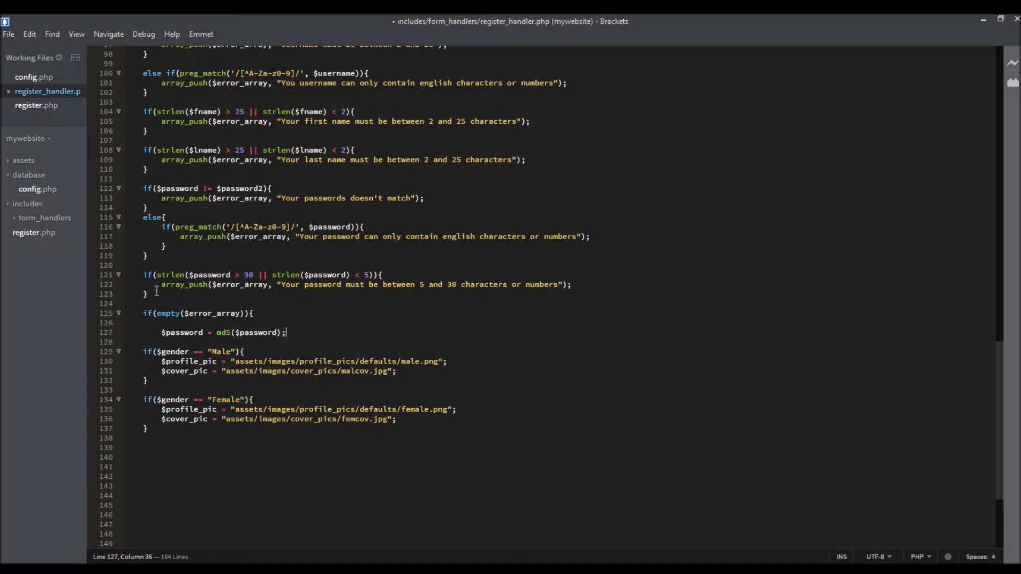
click(161, 332)
text(})
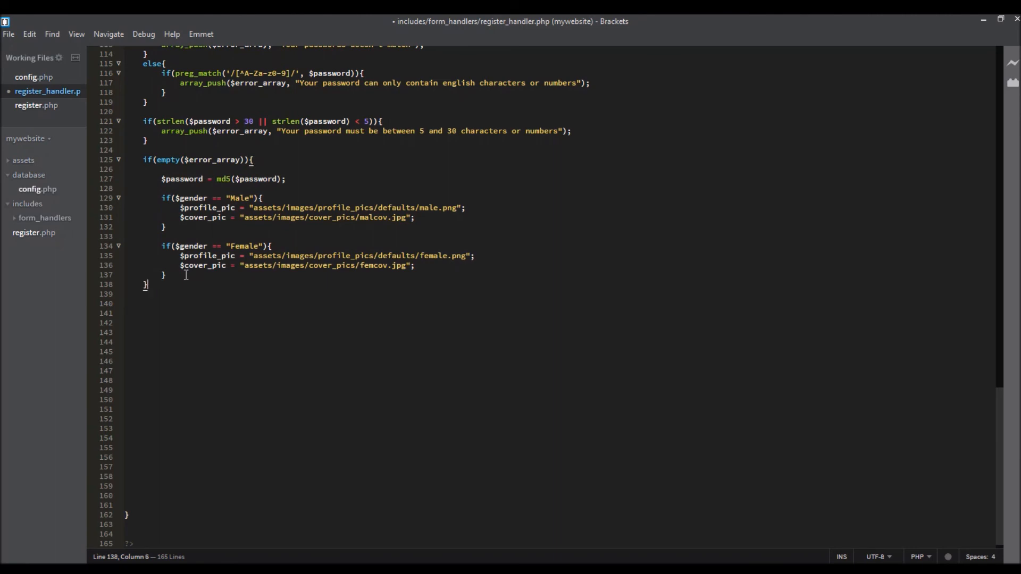
- Place the cursor to indent the gender blocks and close the empty-errors block
click(305, 217)
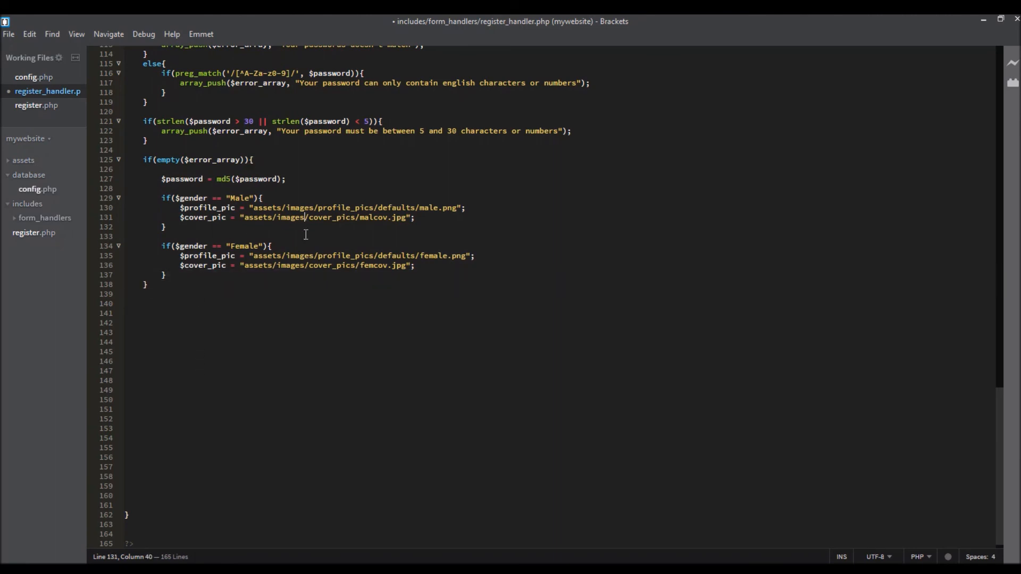